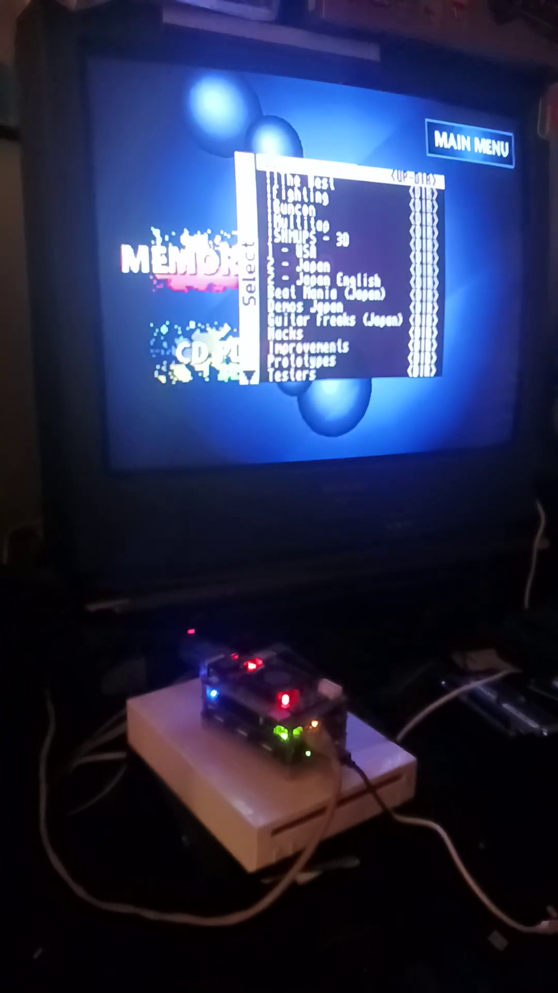
scroll(down, 3)
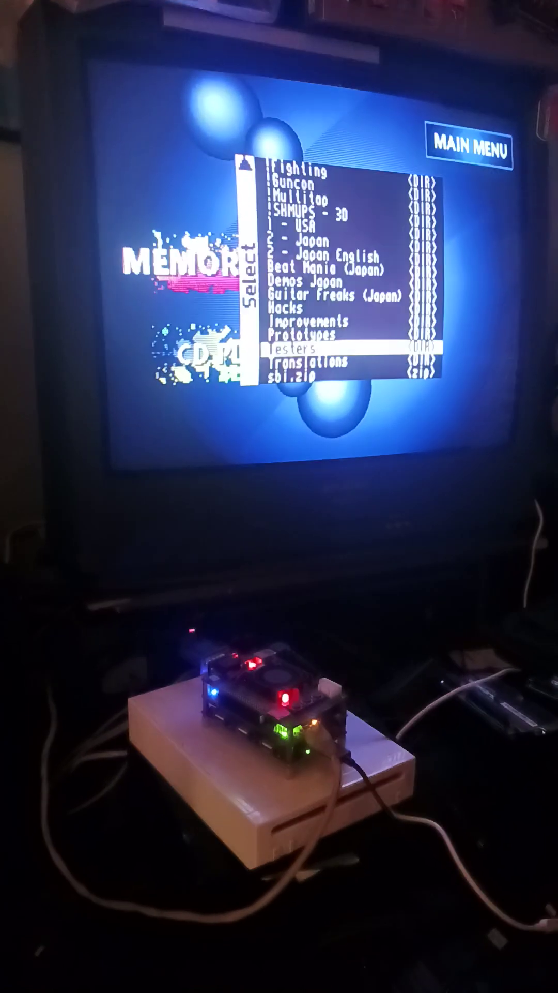